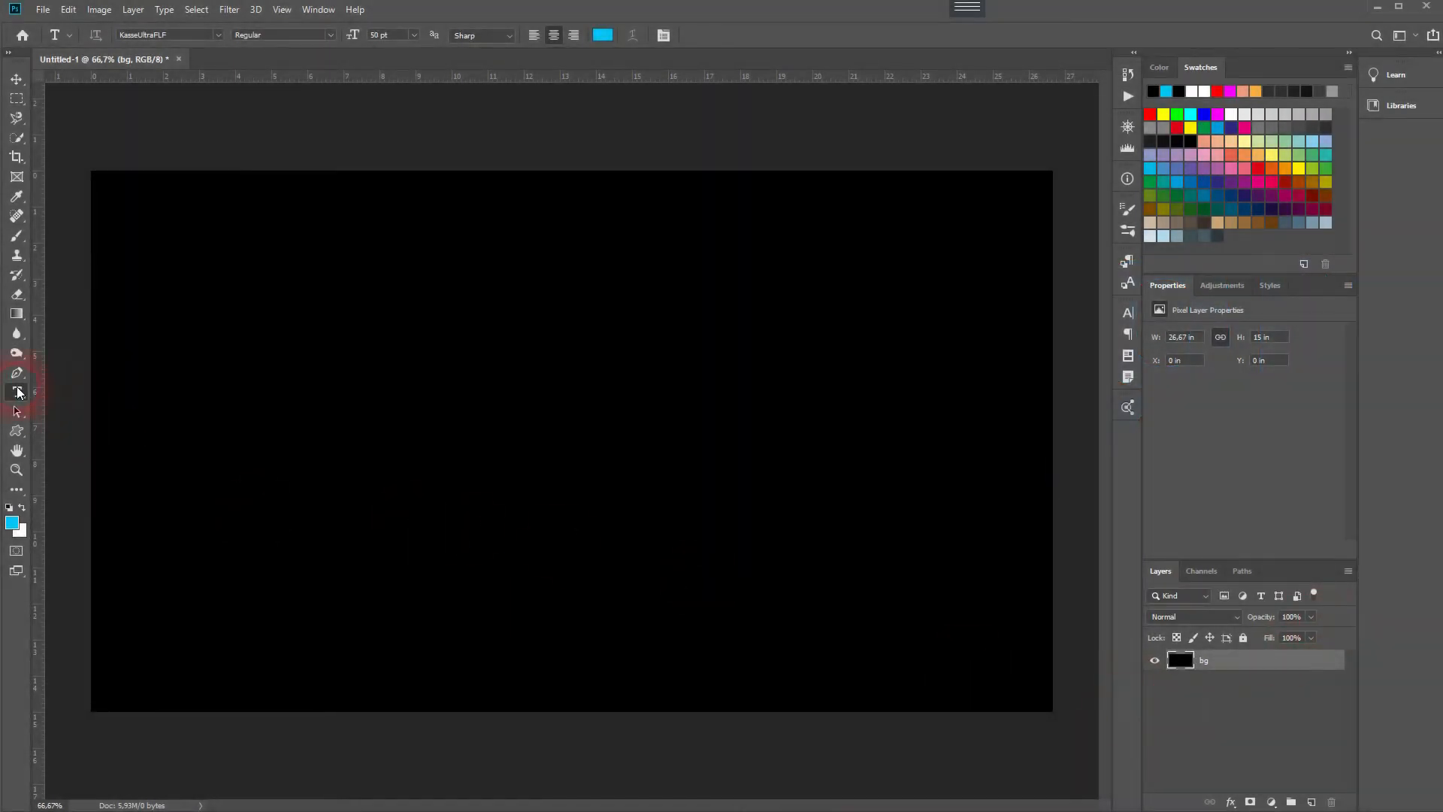
# - Replace the placeholder type with the cyan word REFLECTION on the black canvas
pyautogui.write('Lorem Ipsum')
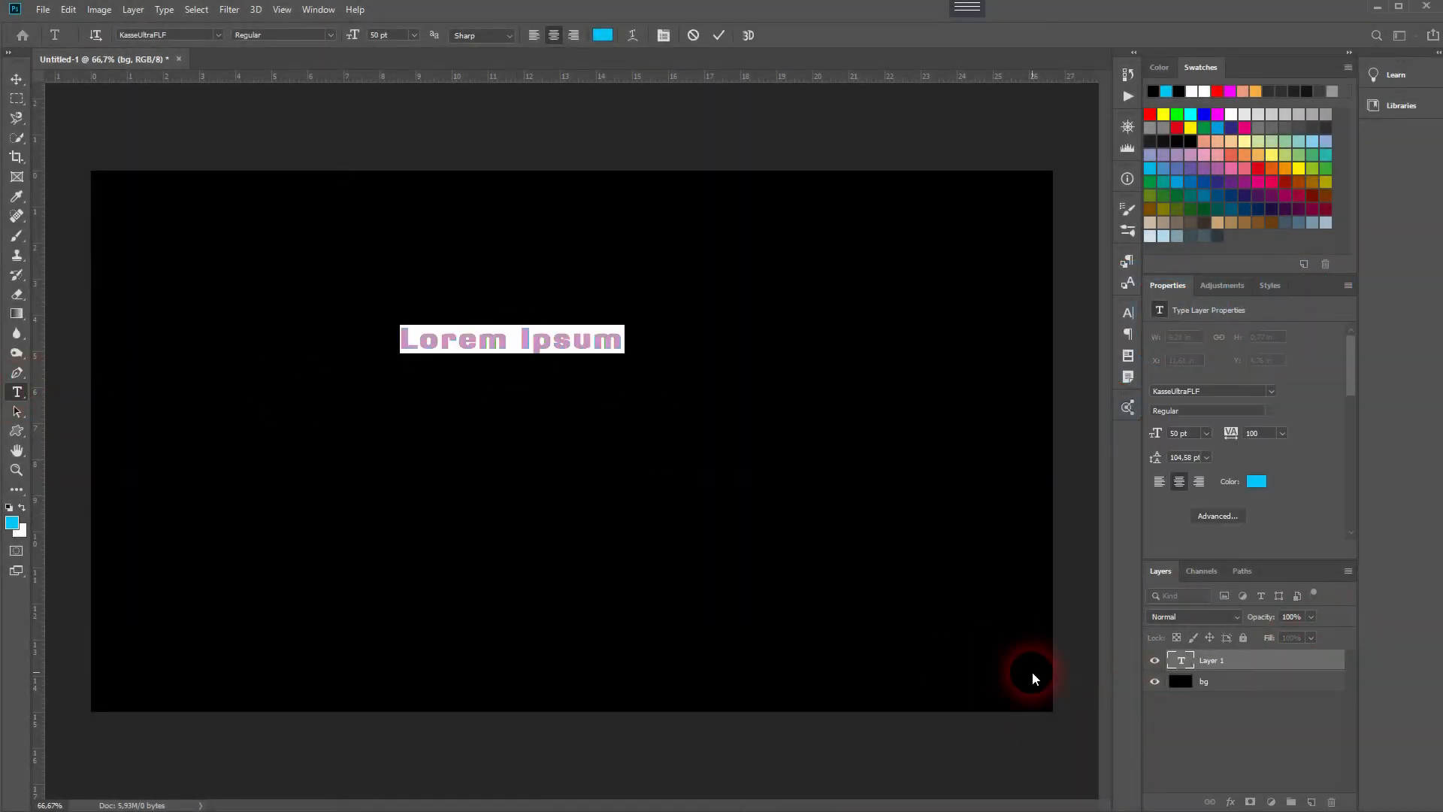
pyautogui.write('REFLECTION')
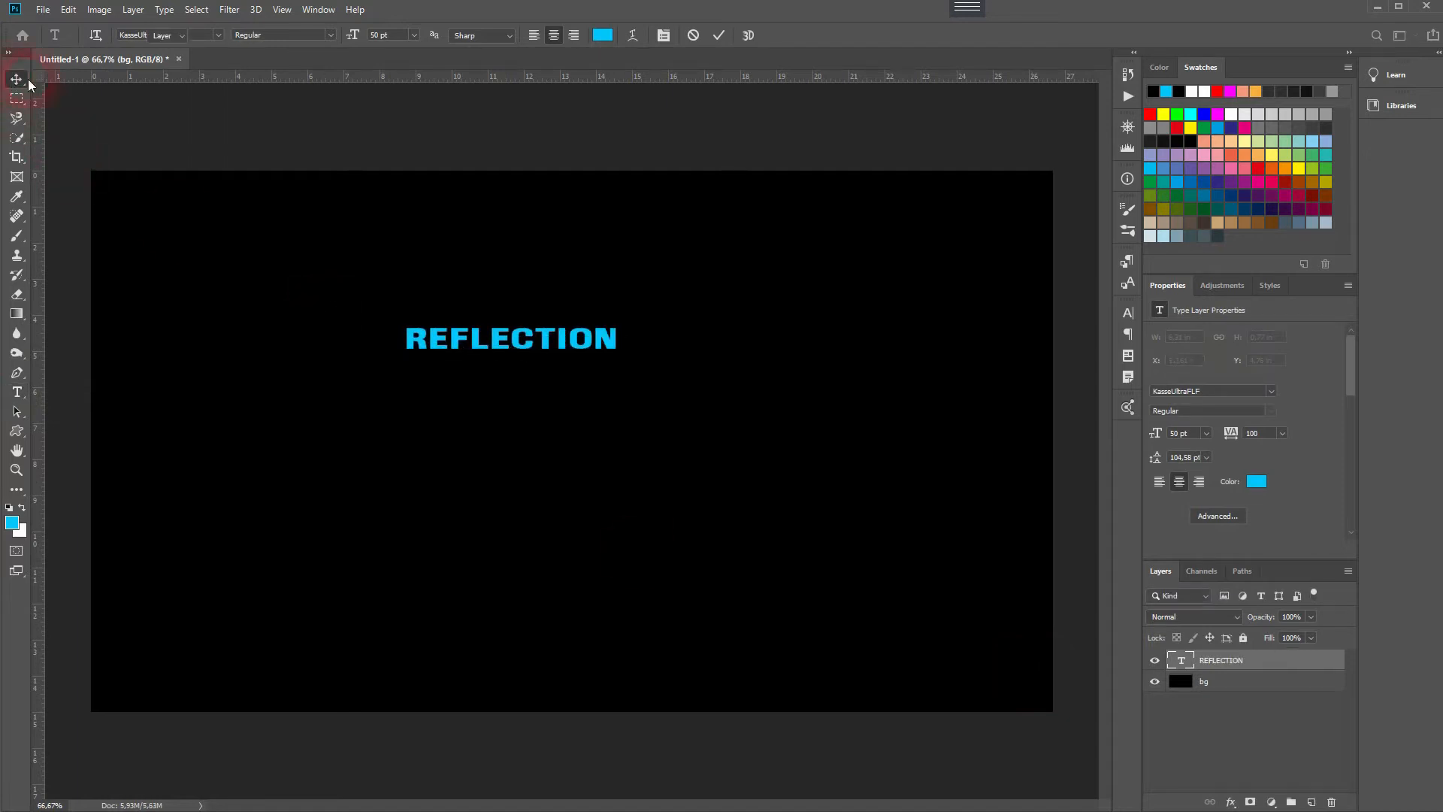
# - Enlarge the REFLECTION text and align it to the canvas's horizontal and vertical centers
pyautogui.click(16, 78)
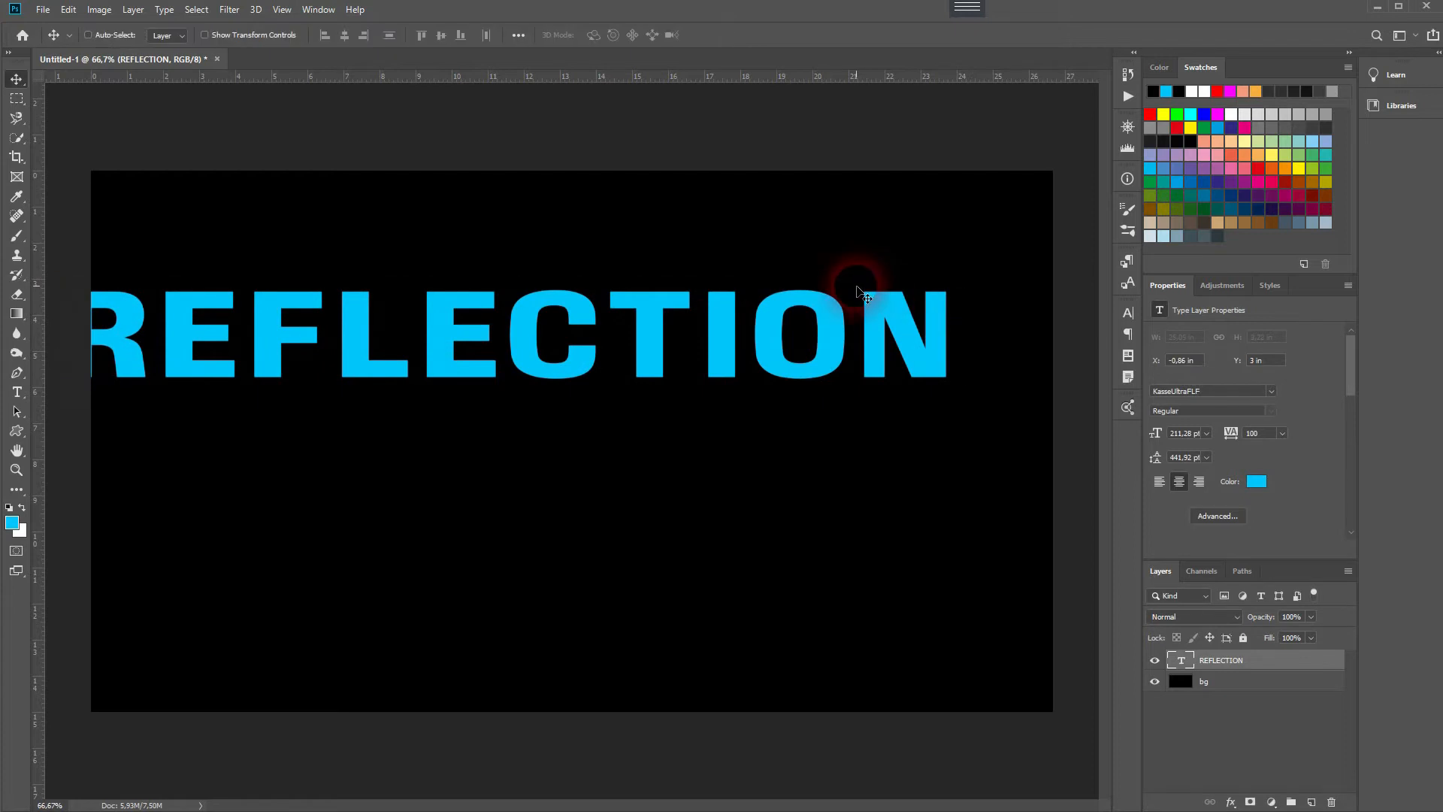
pyautogui.click(343, 35)
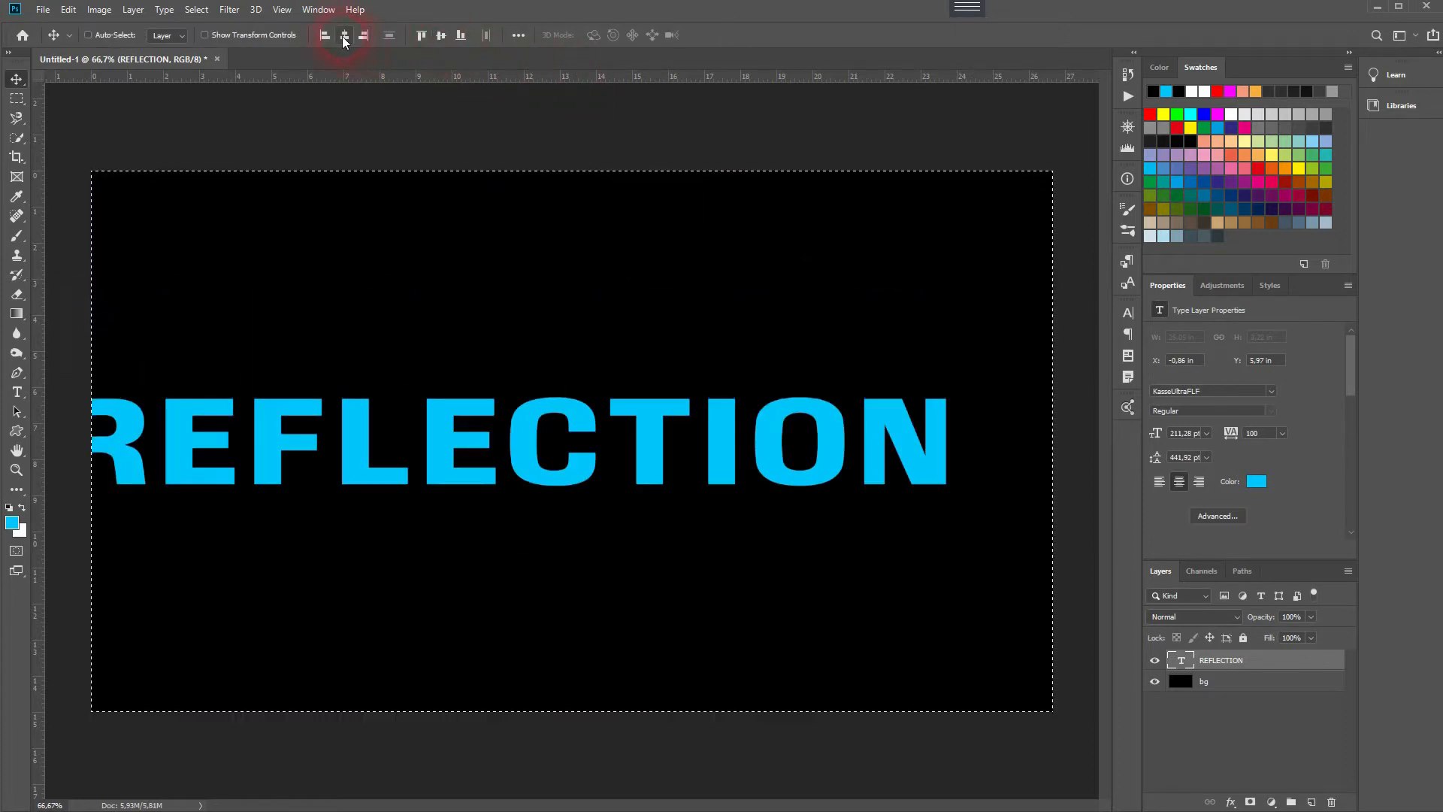
pyautogui.click(344, 35)
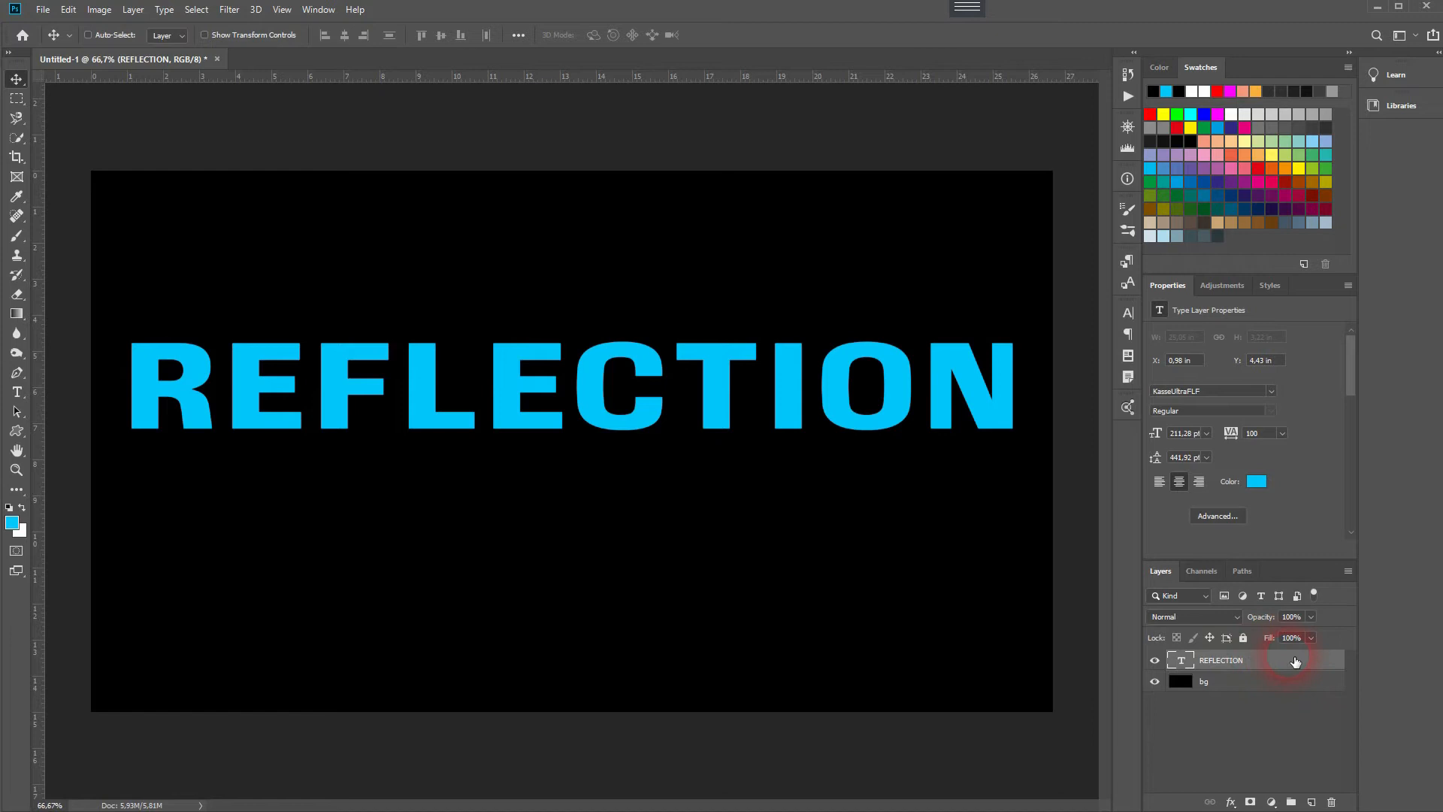
# - Duplicate REFLECTION, flip the copy vertically beneath the original, and set its opacity to 50%
pyautogui.press('ctrl+j')
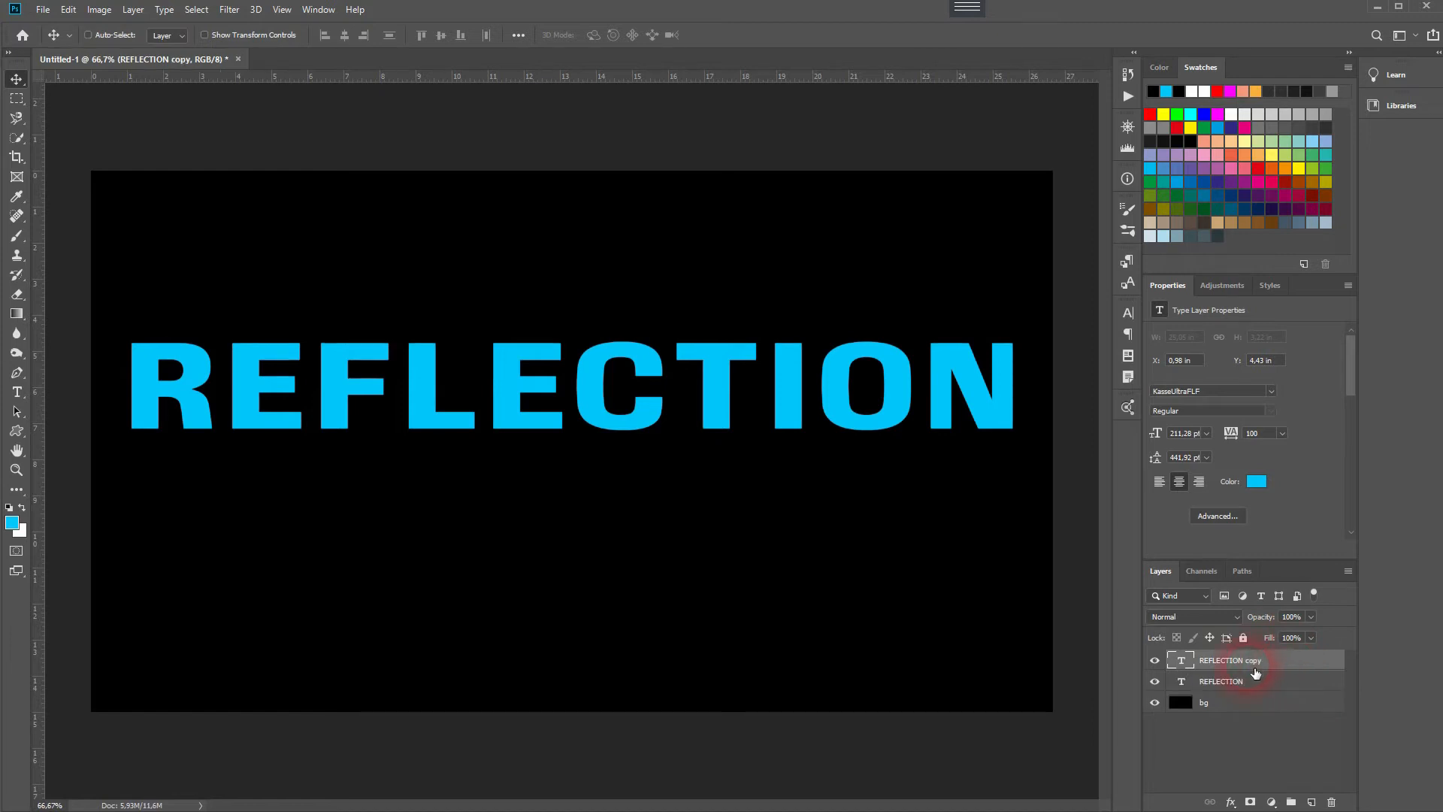
pyautogui.press('ctrl+t')
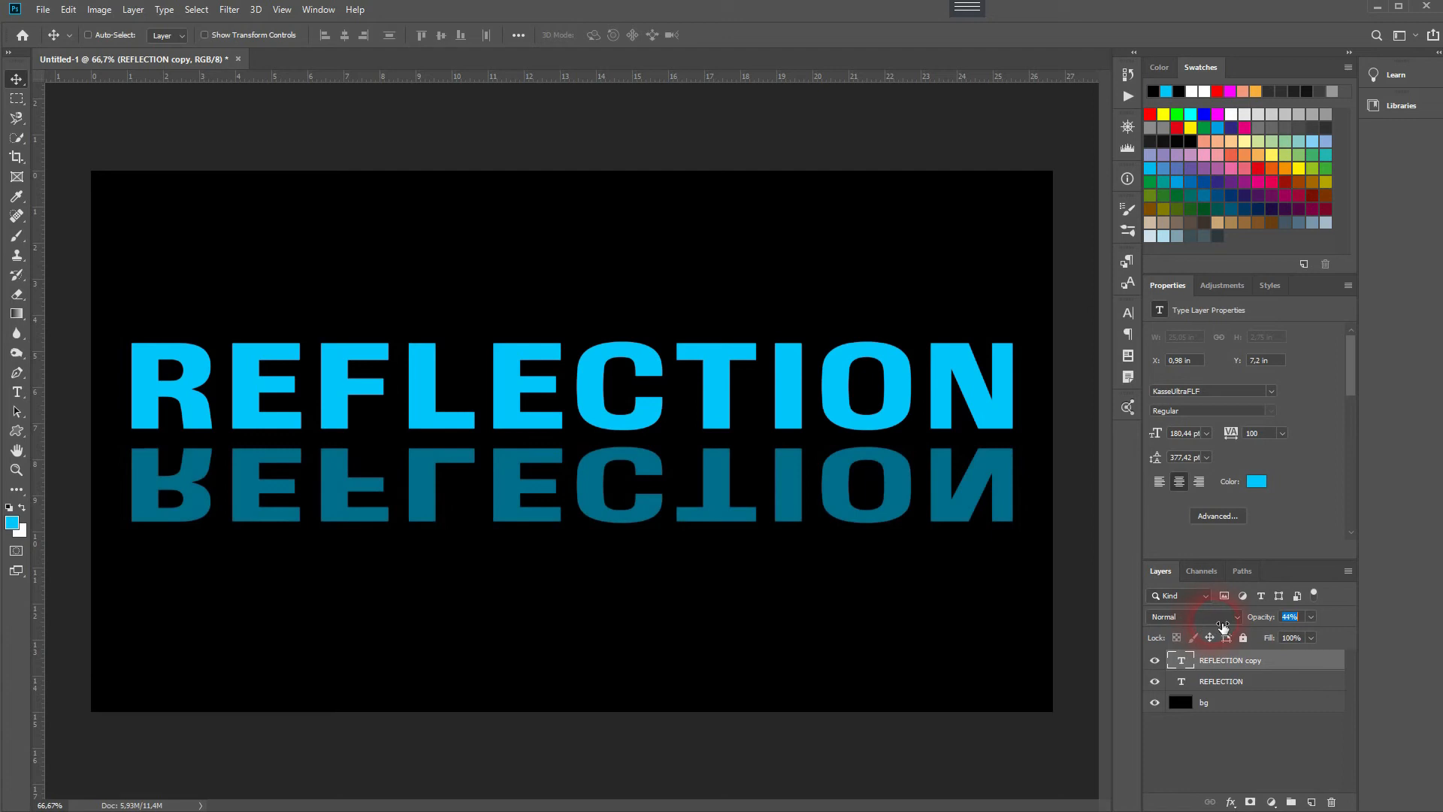
pyautogui.click(1291, 617)
pyautogui.write('50')
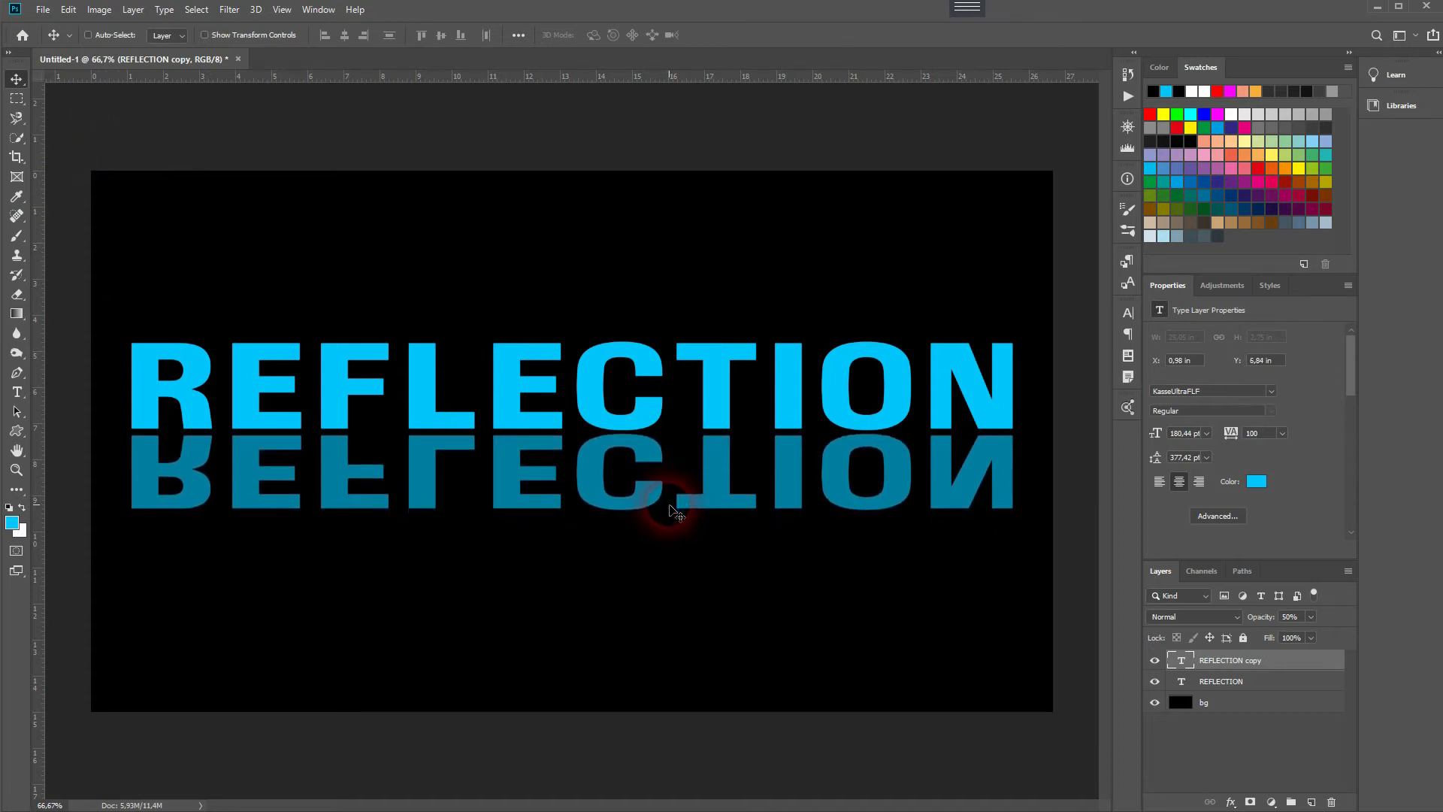
pyautogui.moveTo(966, 494)
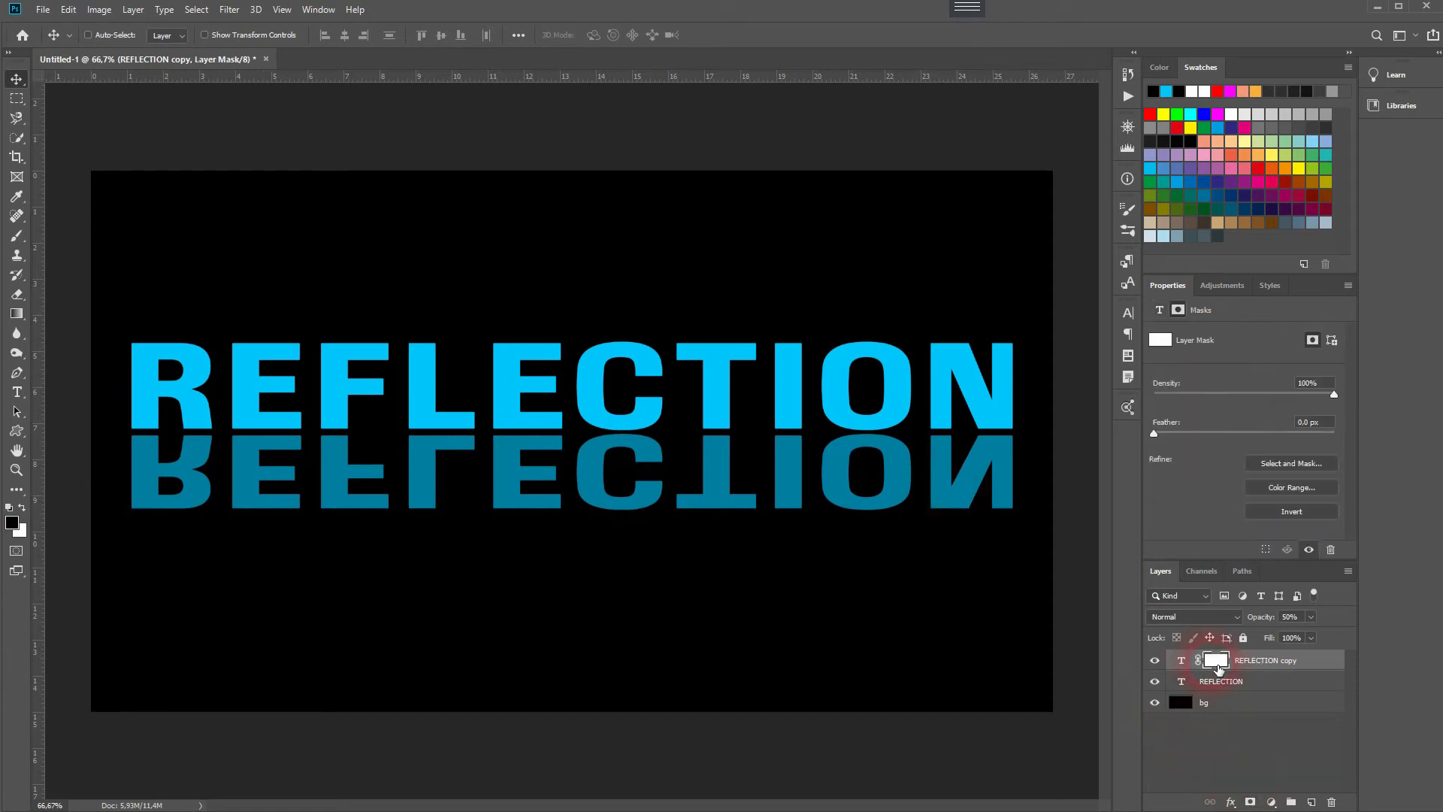
# - Brush a fade on a layer mask, then settle on 32% opacity for the mirrored copy instead
pyautogui.click(17, 236)
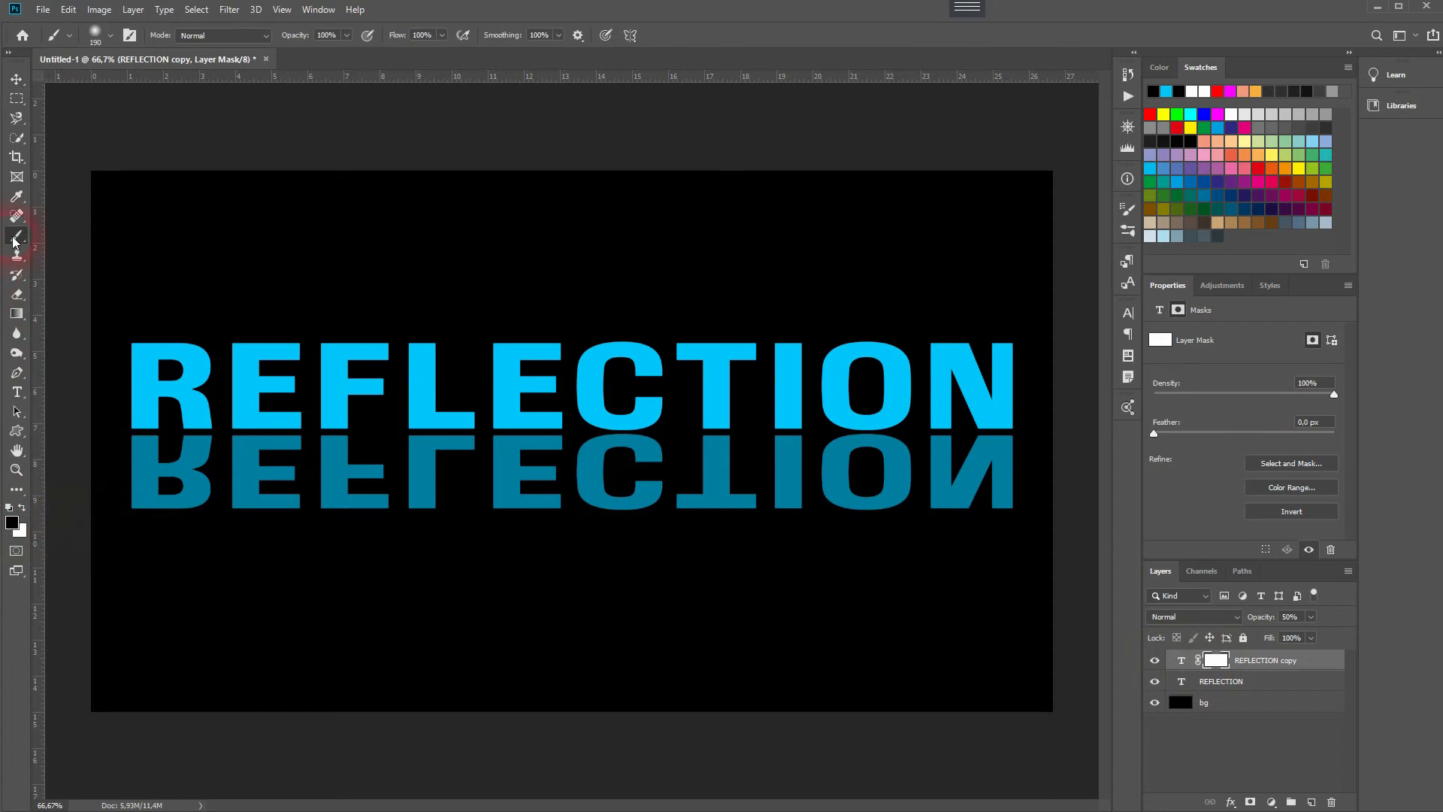
pyautogui.moveTo(99, 179)
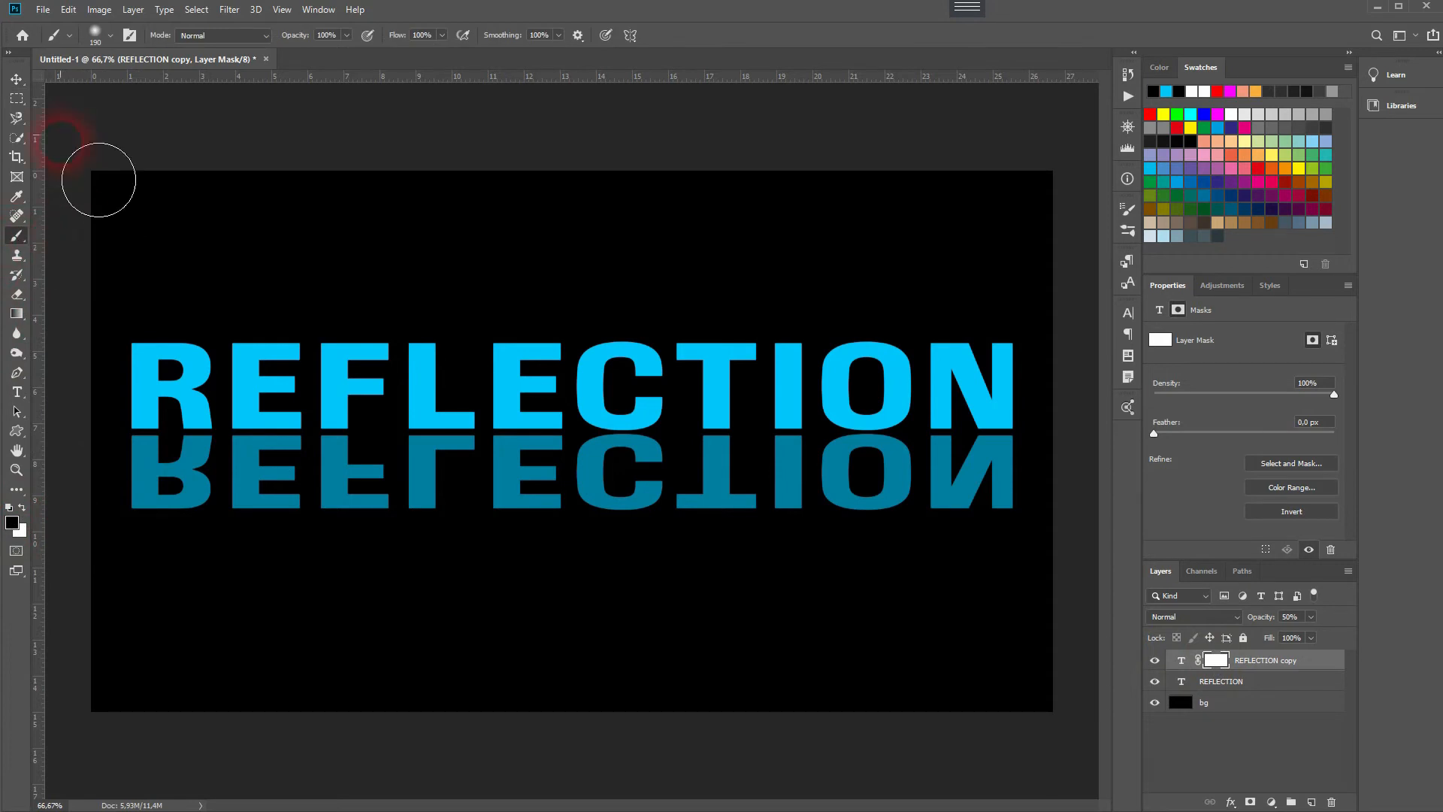
pyautogui.click(113, 35)
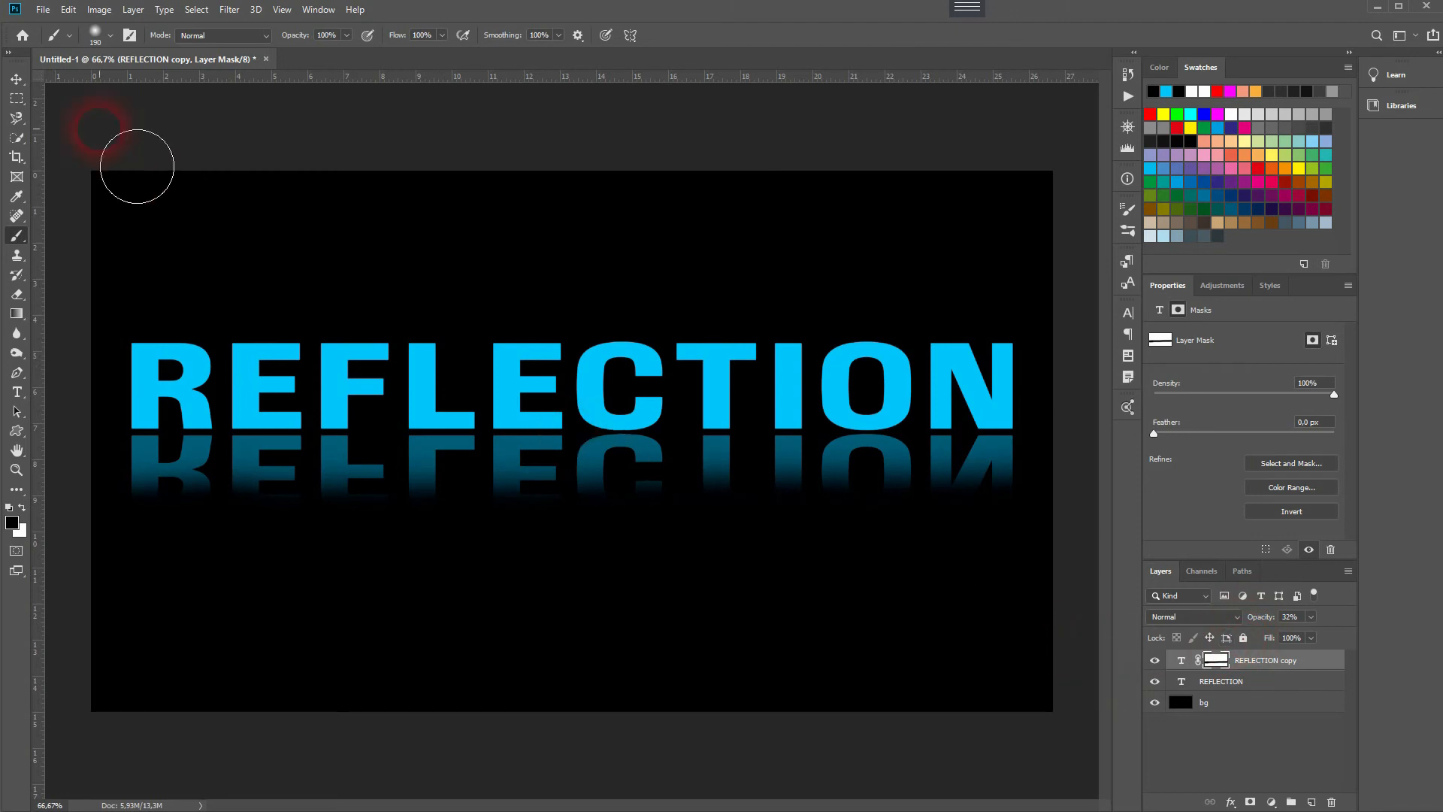
pyautogui.click(16, 78)
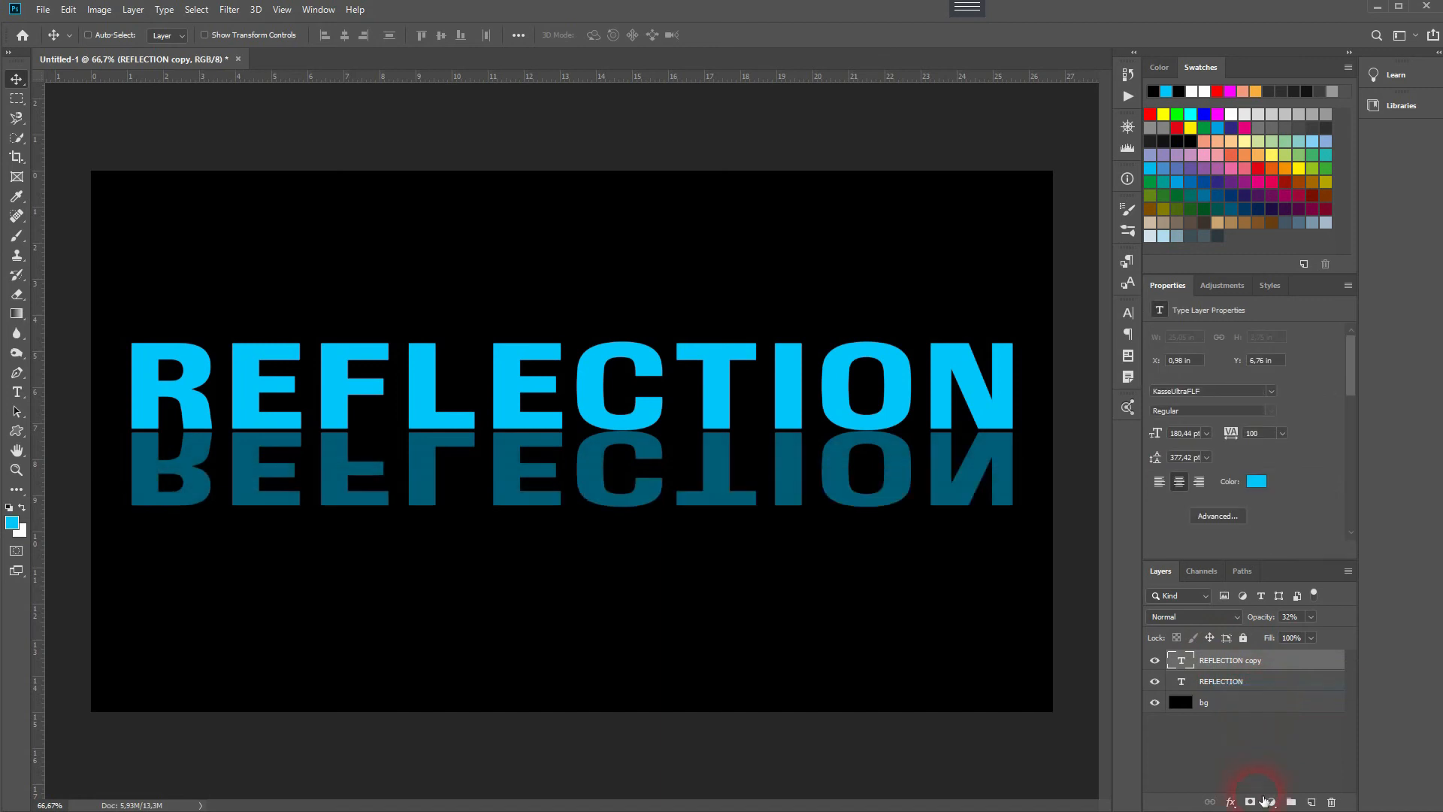
# - Attach a blank layer mask to the mirrored copy and ready the black Brush
pyautogui.click(1270, 801)
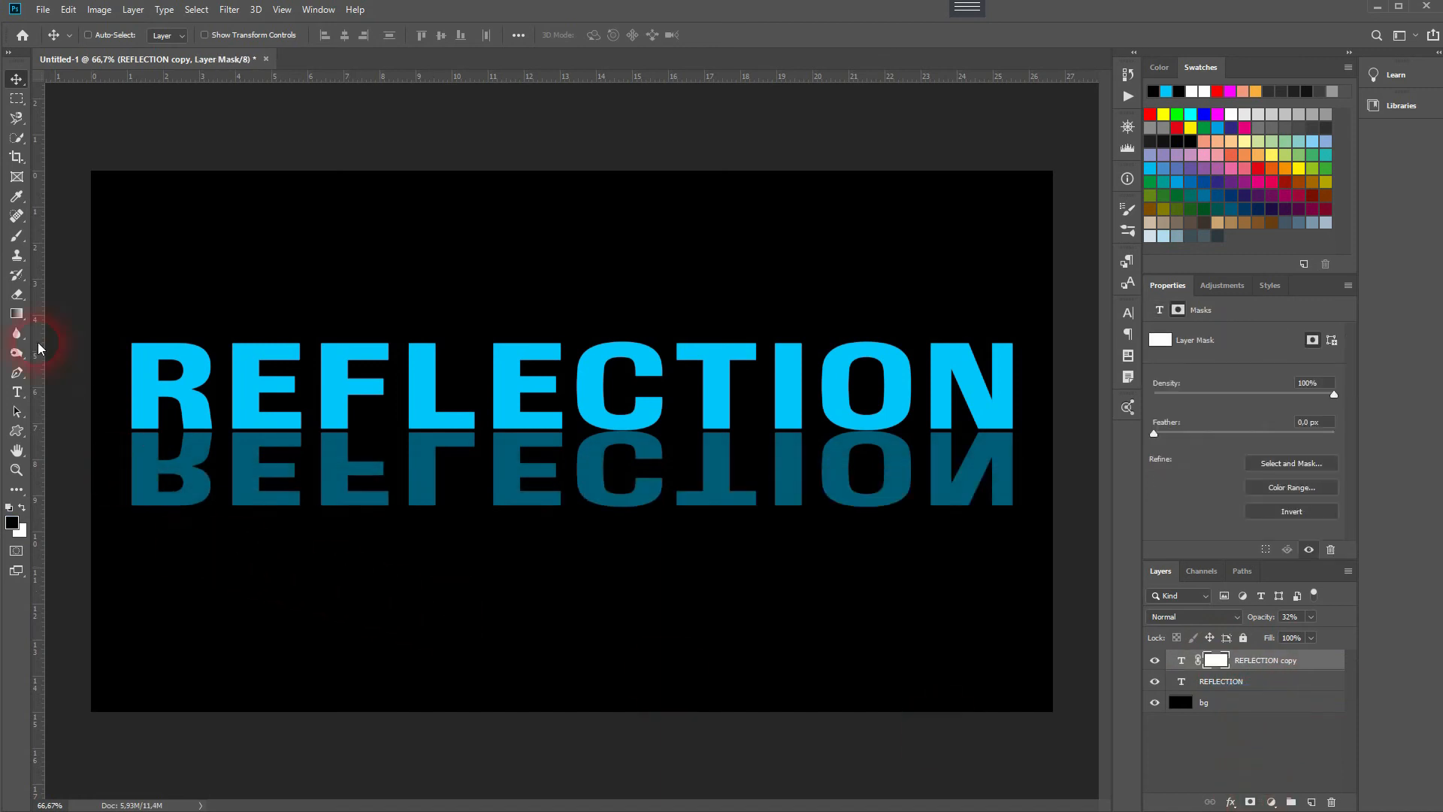
pyautogui.click(17, 215)
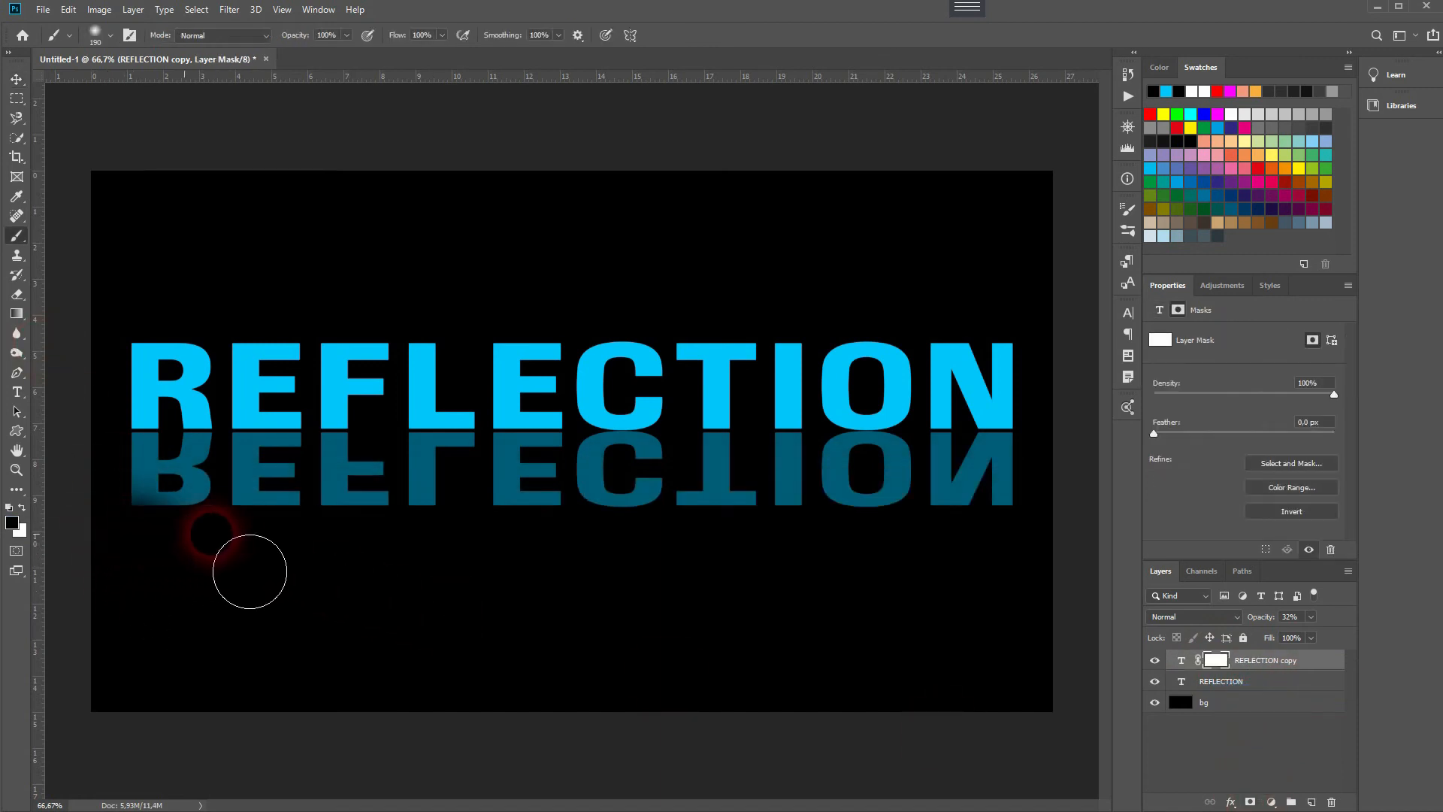